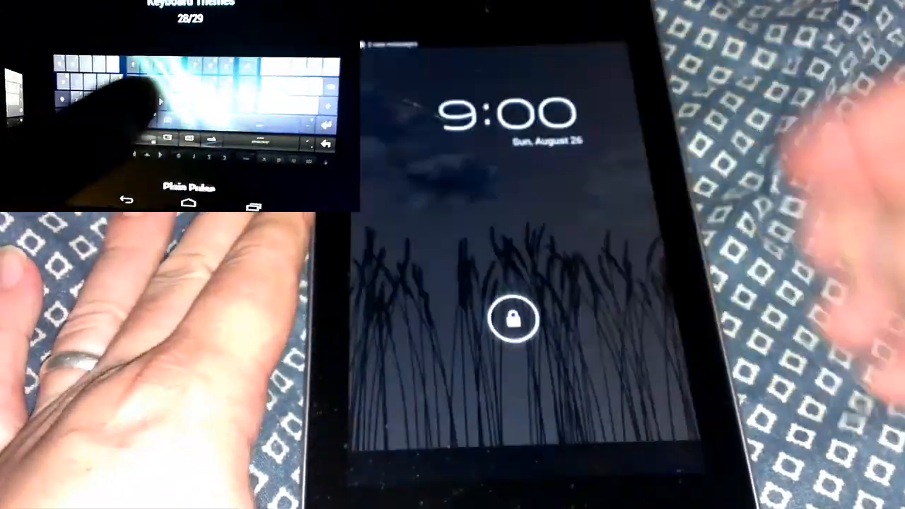
# - Swipe the lock circle upward to unlock the Nexus 7
pyautogui.moveTo(515, 319); pyautogui.dragTo(515, 410)
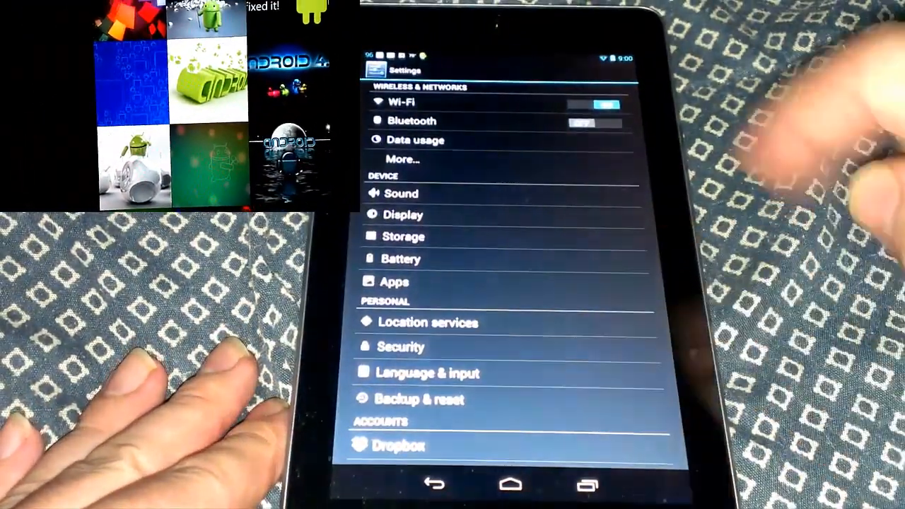
# - Go to Language & input in Android Settings
pyautogui.click(427, 373)
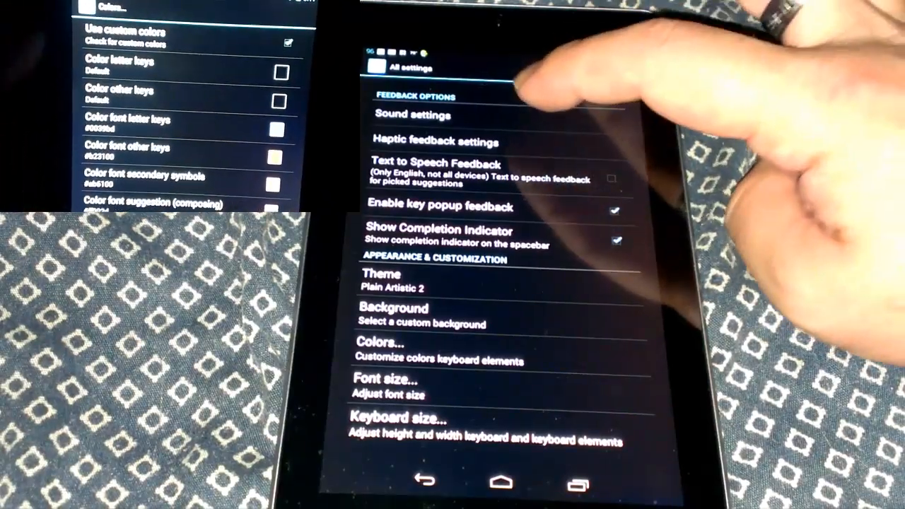
# - Open Sound settings and bring up the keyboard in the Test keyboard field
pyautogui.click(413, 116)
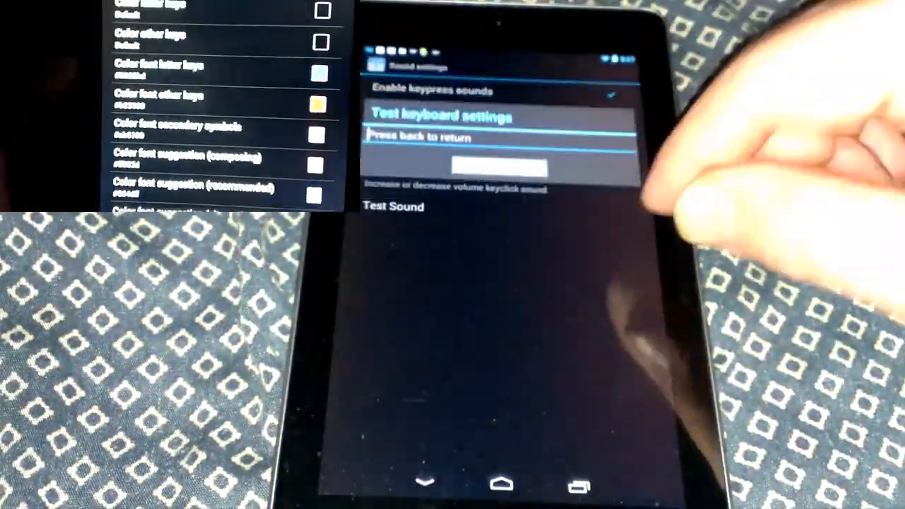
pyautogui.click(498, 167)
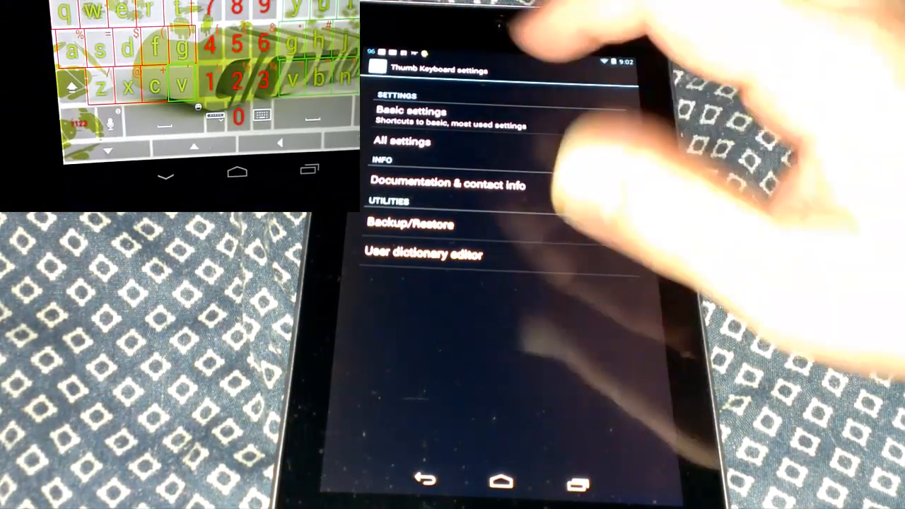
# - Open Basic settings, then the Keyboard size options
pyautogui.click(409, 111)
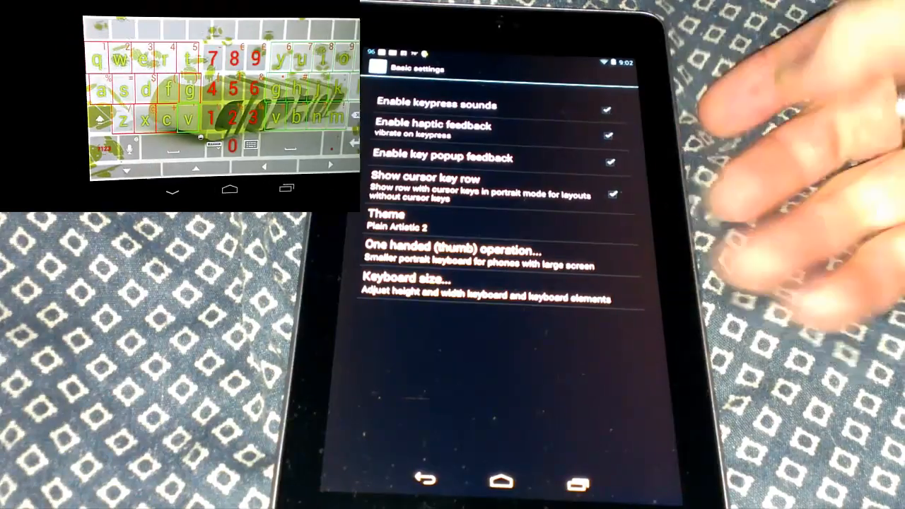
pyautogui.click(437, 106)
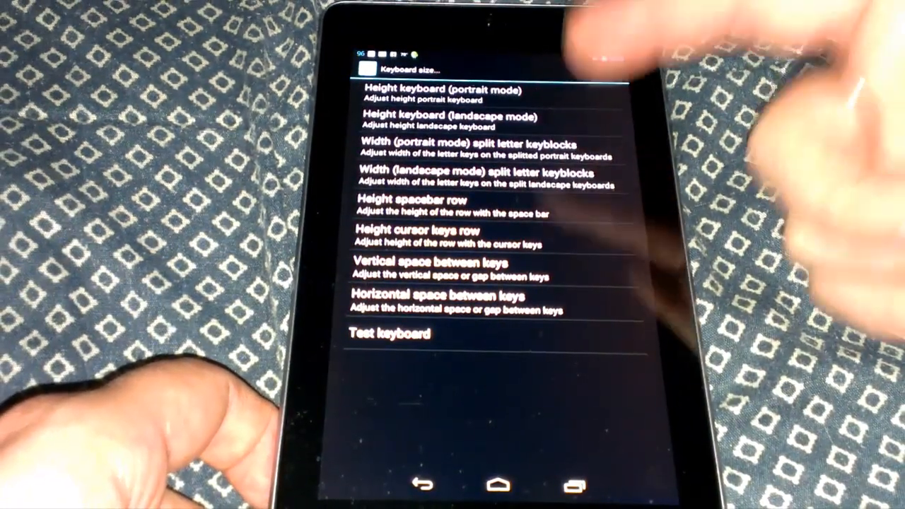
pyautogui.moveTo(495, 212)
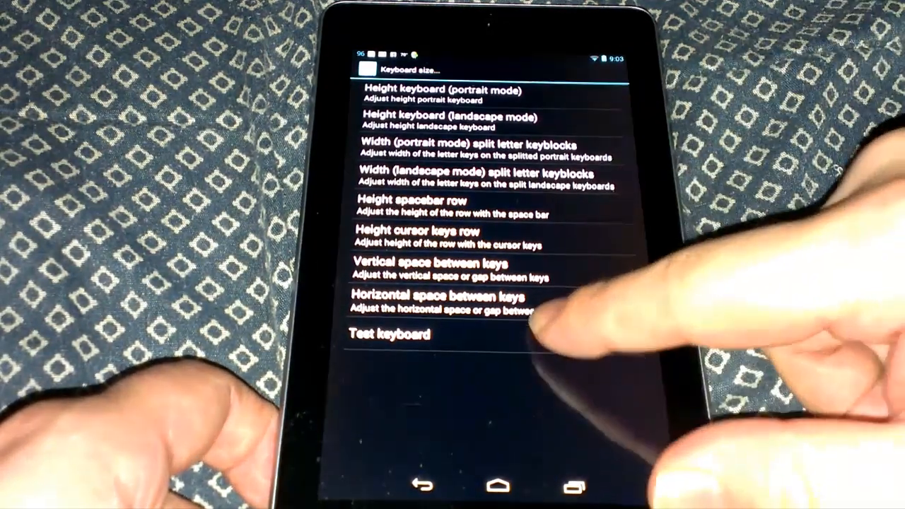
# - Open the Test keyboard field from the Keyboard size screen
pyautogui.click(388, 333)
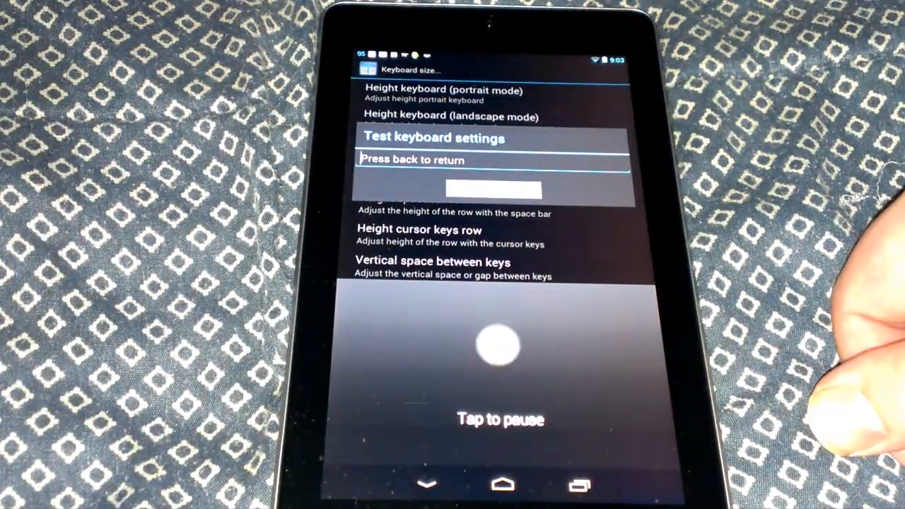
# - Dictate "As you can see wow I'm typing" into the test field, then close it
pyautogui.write('As you can see wow')
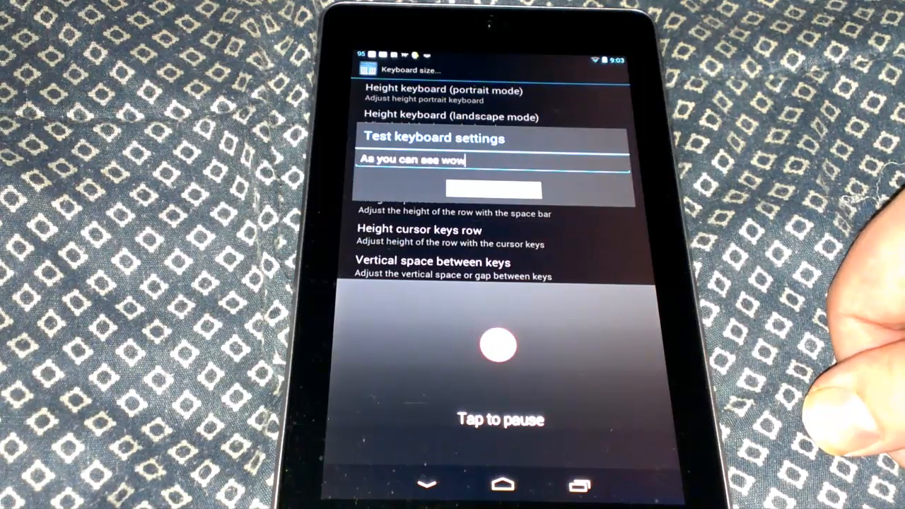
pyautogui.write("I'm typing")
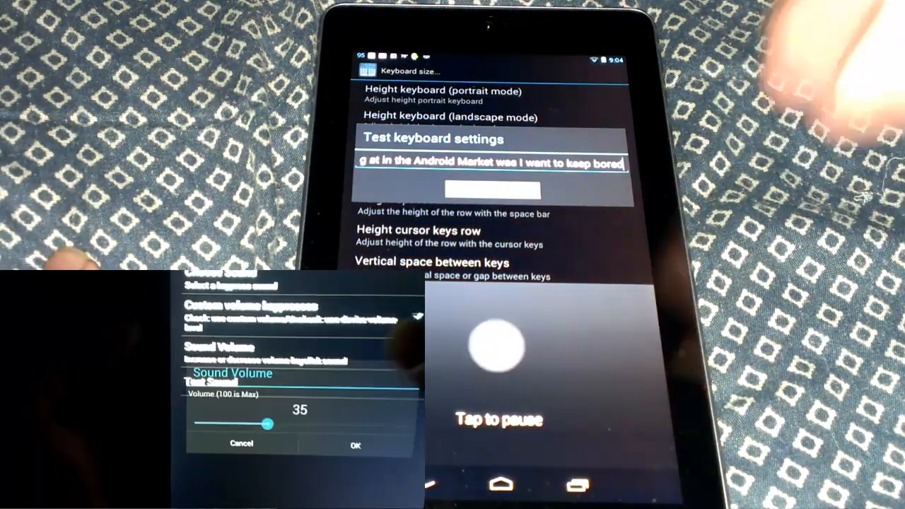
pyautogui.moveTo(268, 424); pyautogui.dragTo(347, 404)
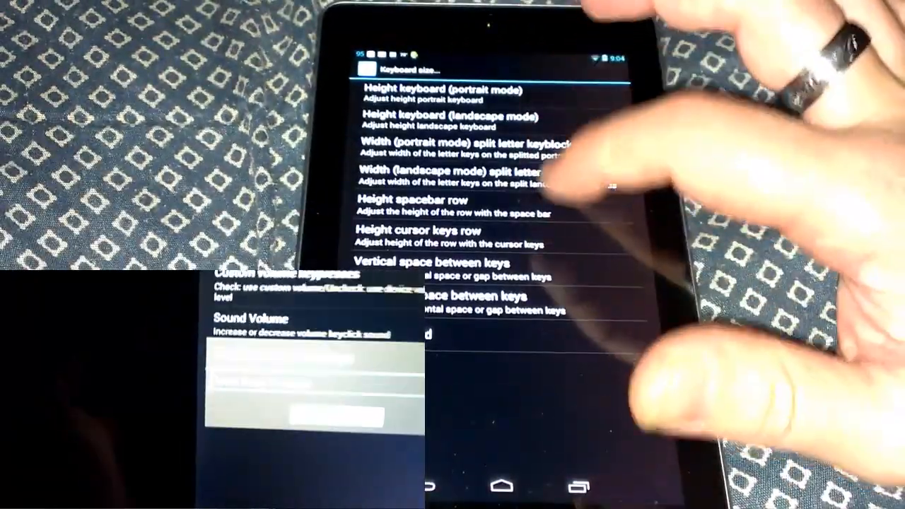
# - Return to All settings and scroll down to open Layout Keyboard
pyautogui.click(414, 199)
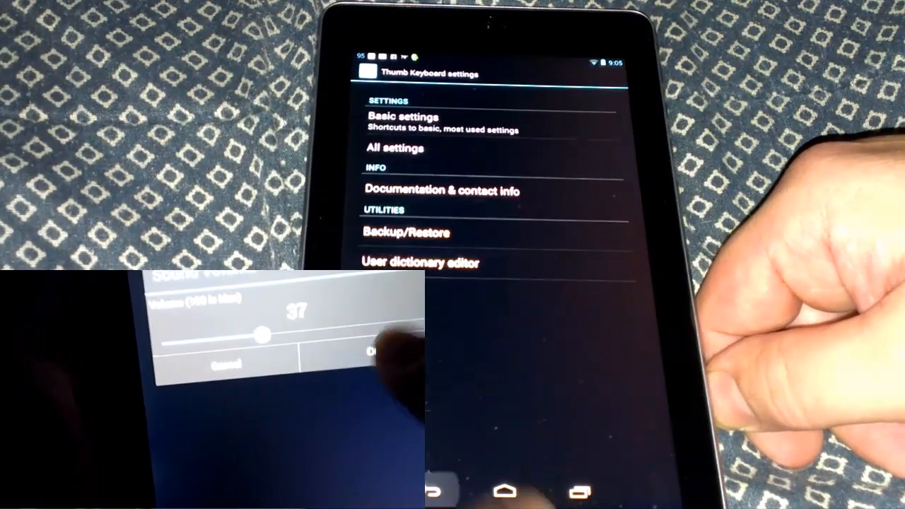
pyautogui.click(395, 148)
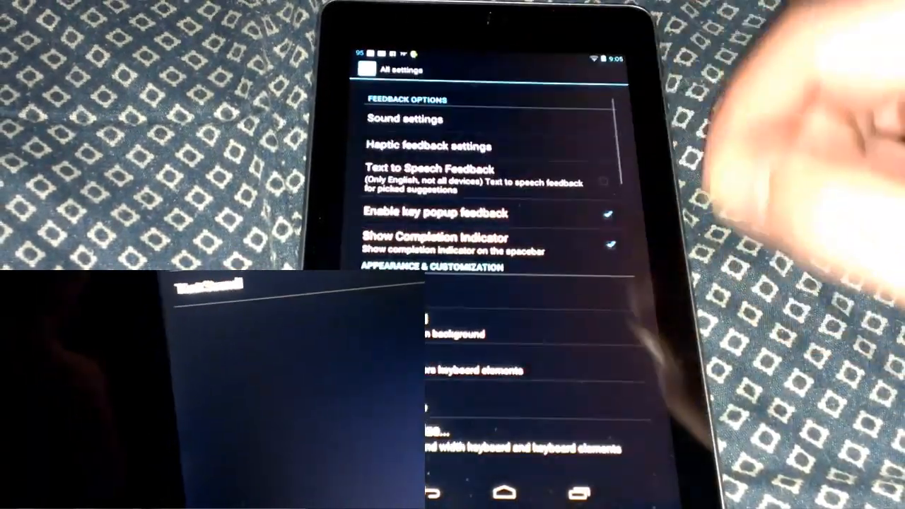
pyautogui.scroll(-3)
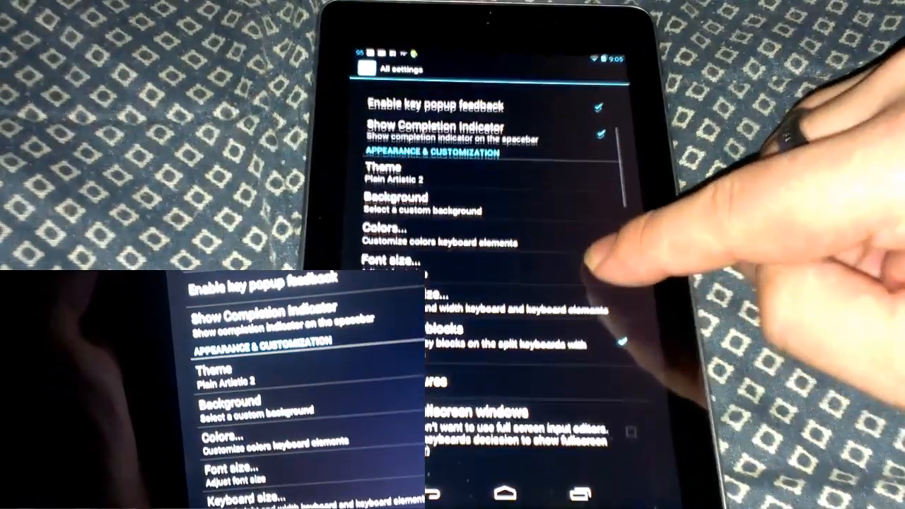
pyautogui.scroll(-3)
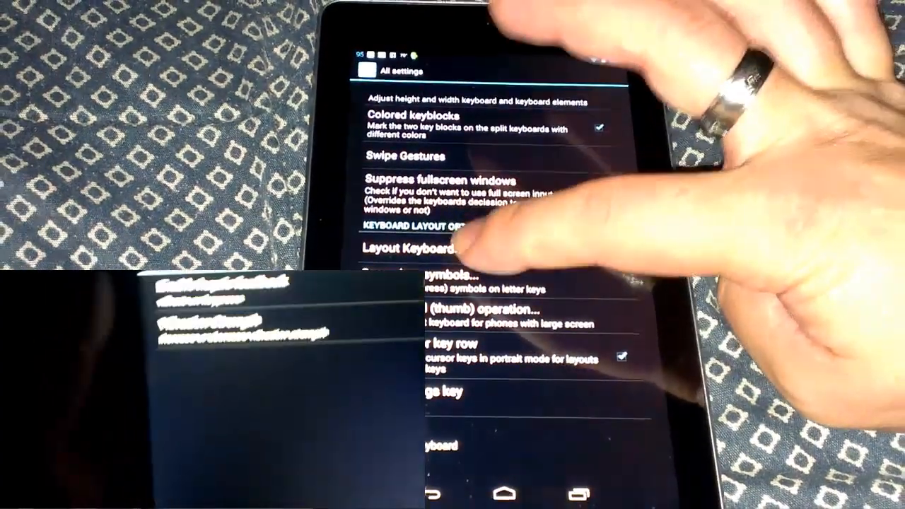
pyautogui.click(410, 249)
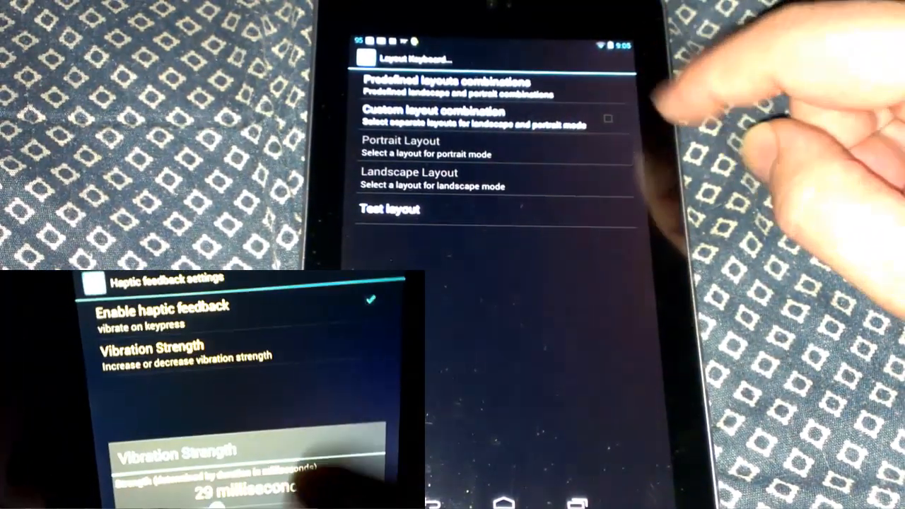
pyautogui.click(607, 118)
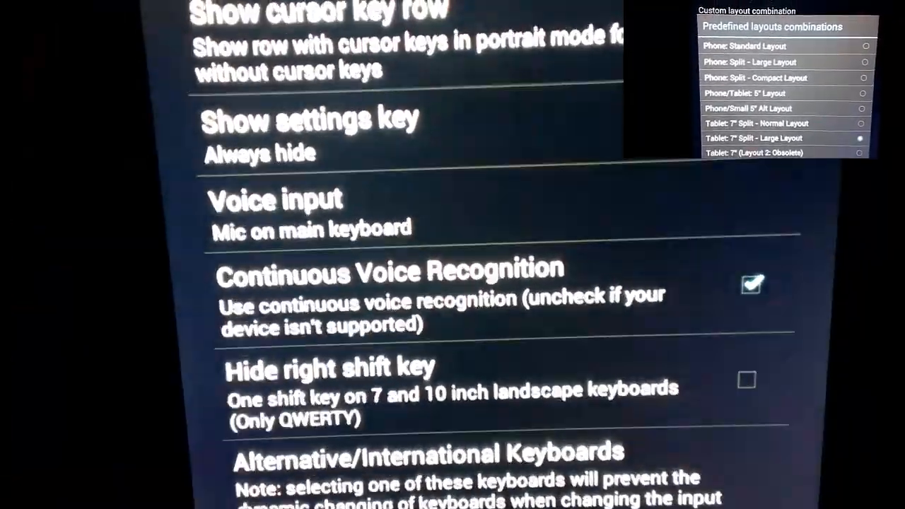
# - Review the Voice input choices dialog, then dismiss it
pyautogui.click(276, 212)
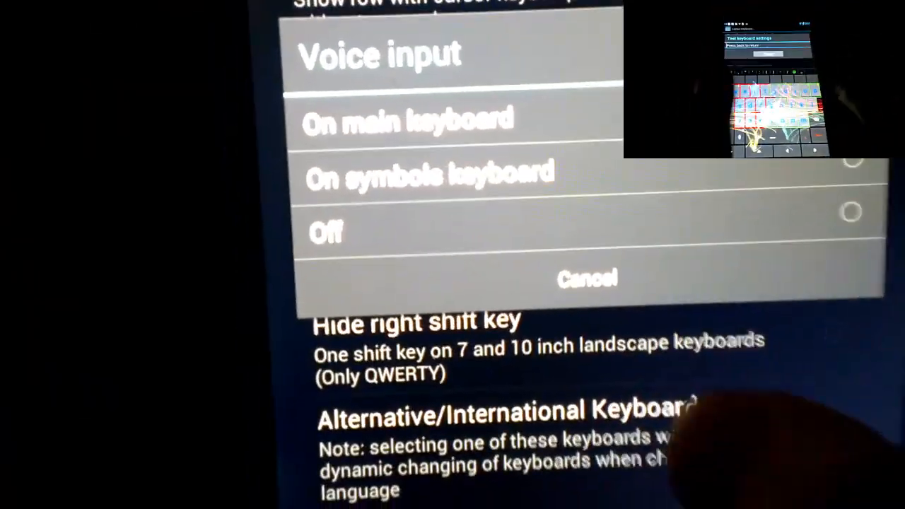
pyautogui.click(405, 122)
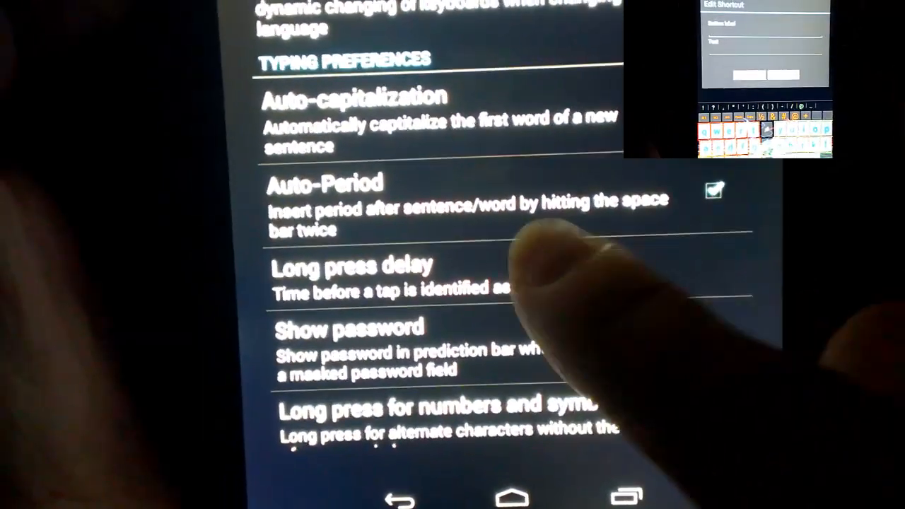
pyautogui.click(358, 265)
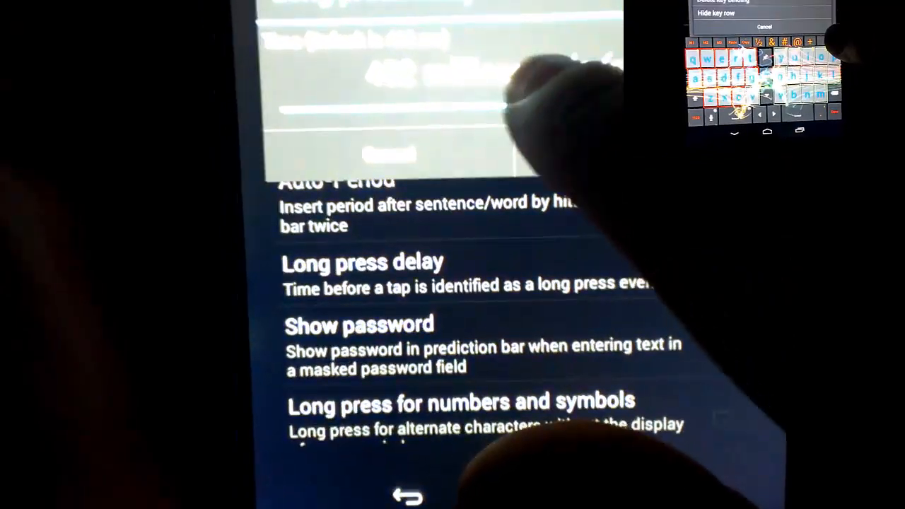
pyautogui.click(361, 322)
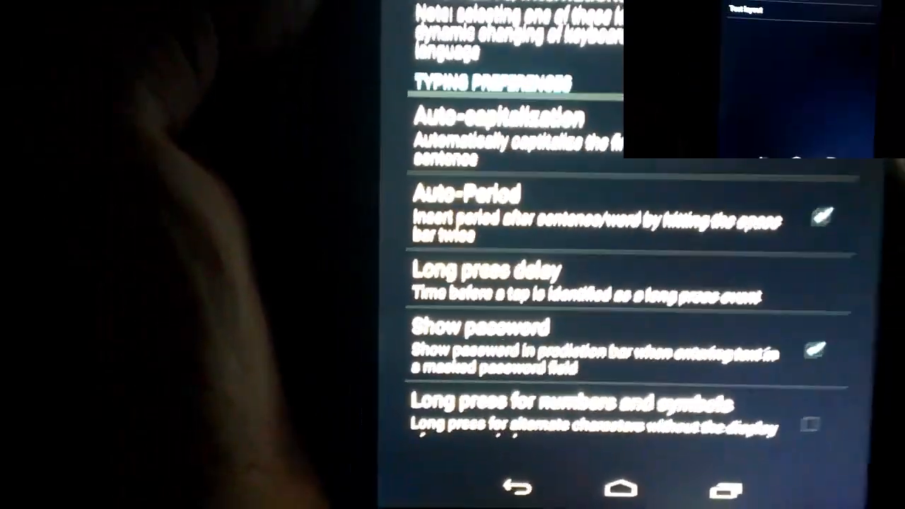
# - Scroll past Typing Preferences down to Word Suggestion Settings
pyautogui.scroll(-3)
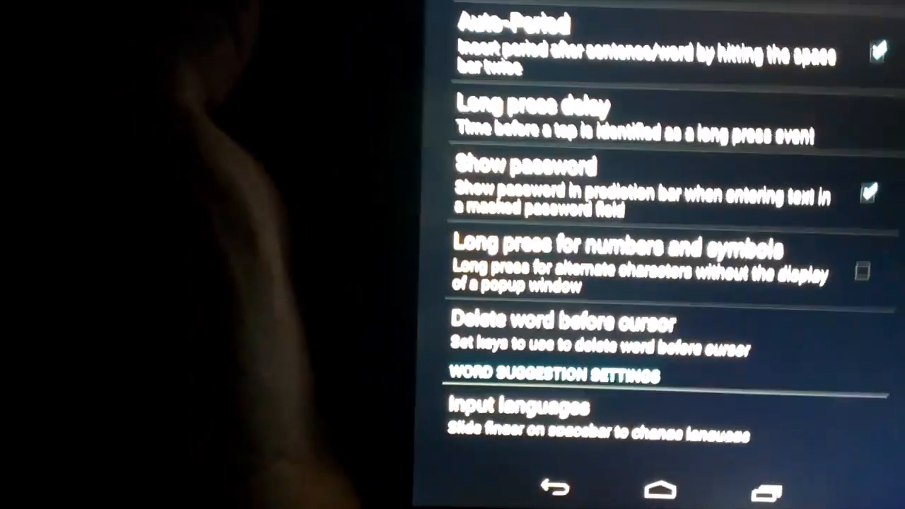
pyautogui.scroll(-3)
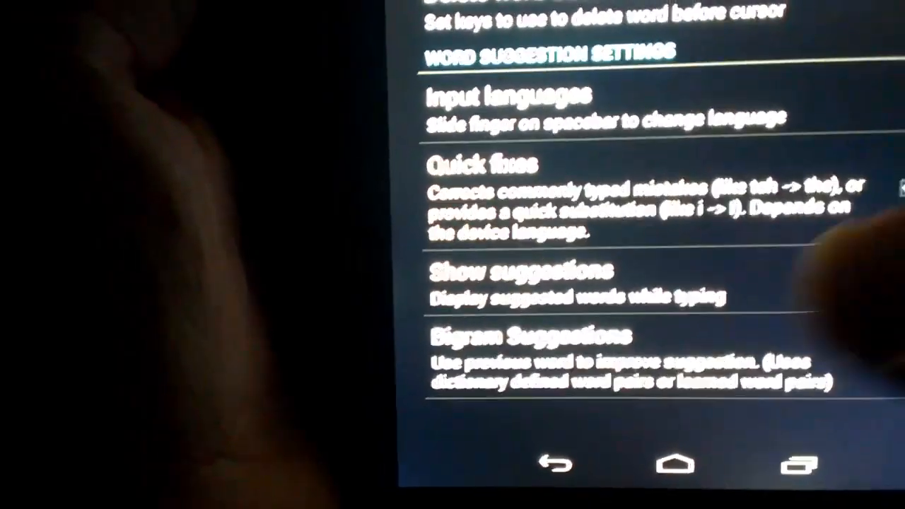
# - Scroll to and open Select auto-completion spacebar, offering Right or Left
pyautogui.scroll(-3)
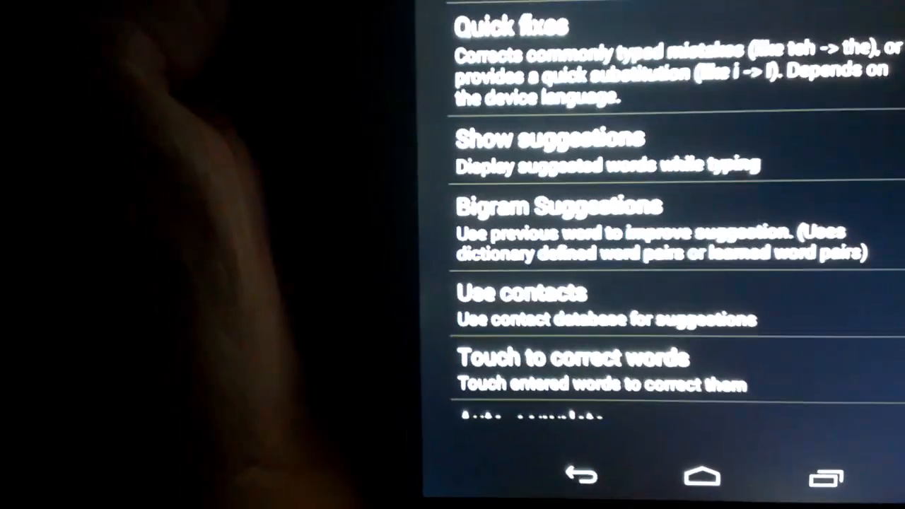
pyautogui.scroll(-3)
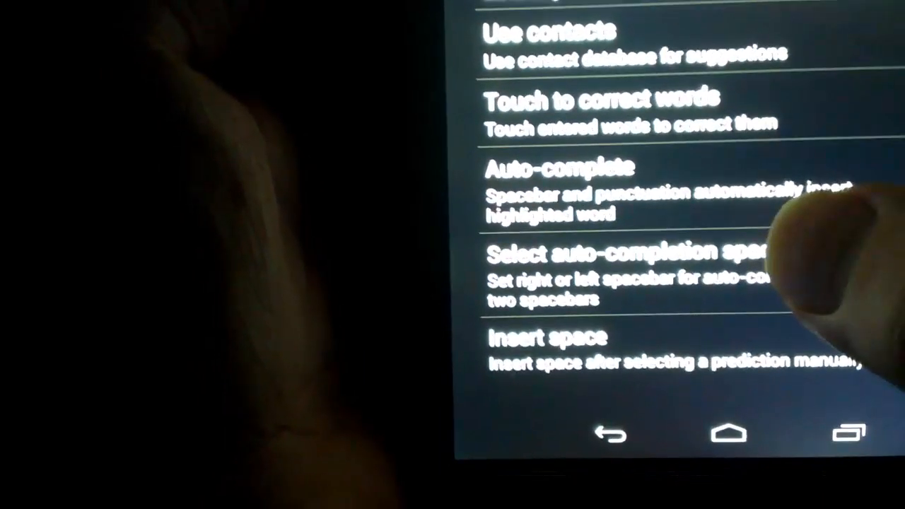
pyautogui.click(630, 251)
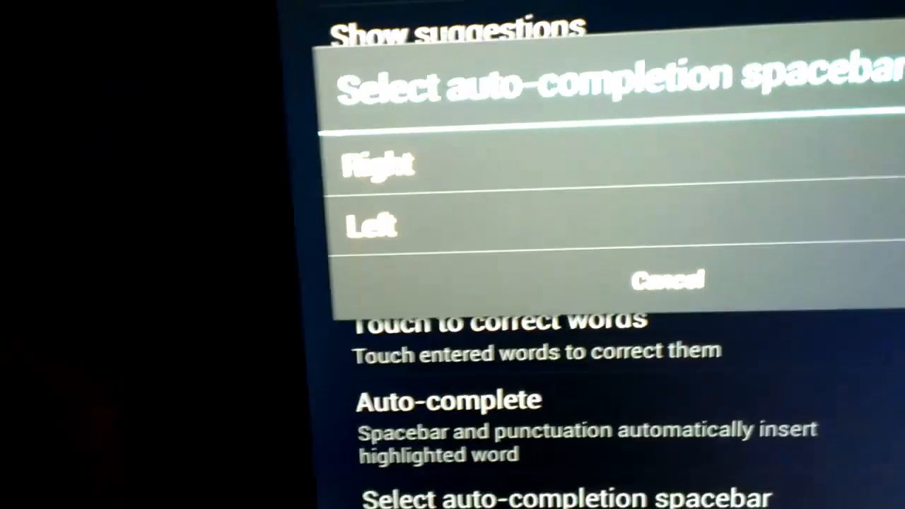